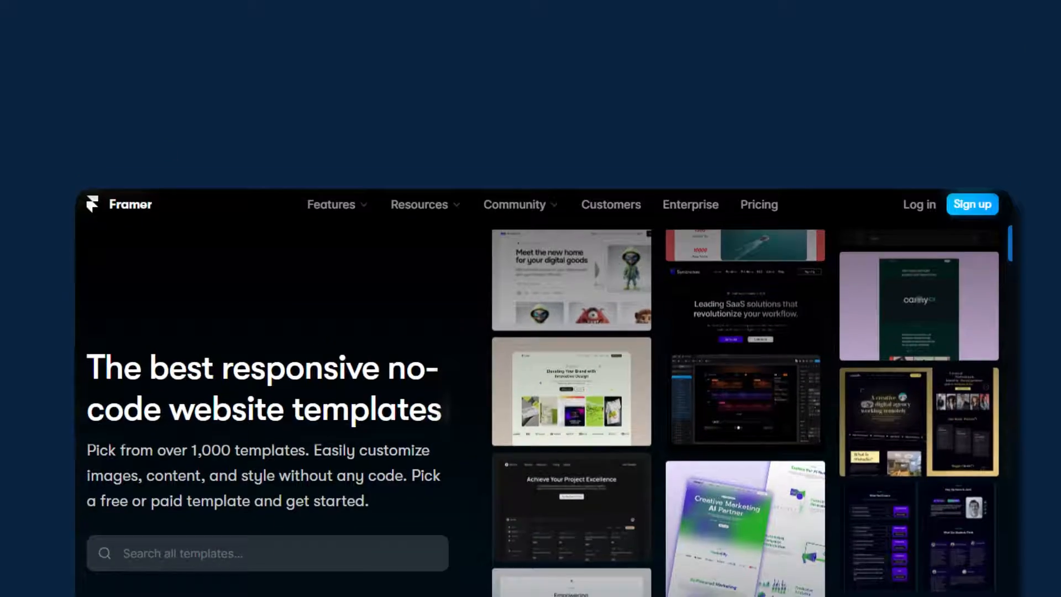
Scroll down Framer's templates page to reveal the responsive template previews and search field
scroll(down, 3)
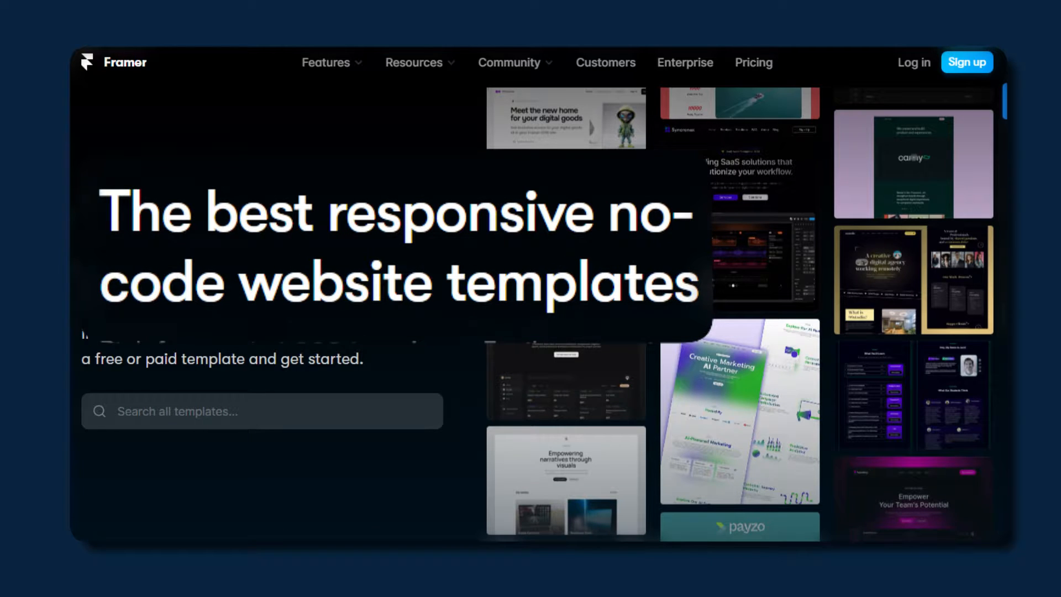
scroll(down, 3)
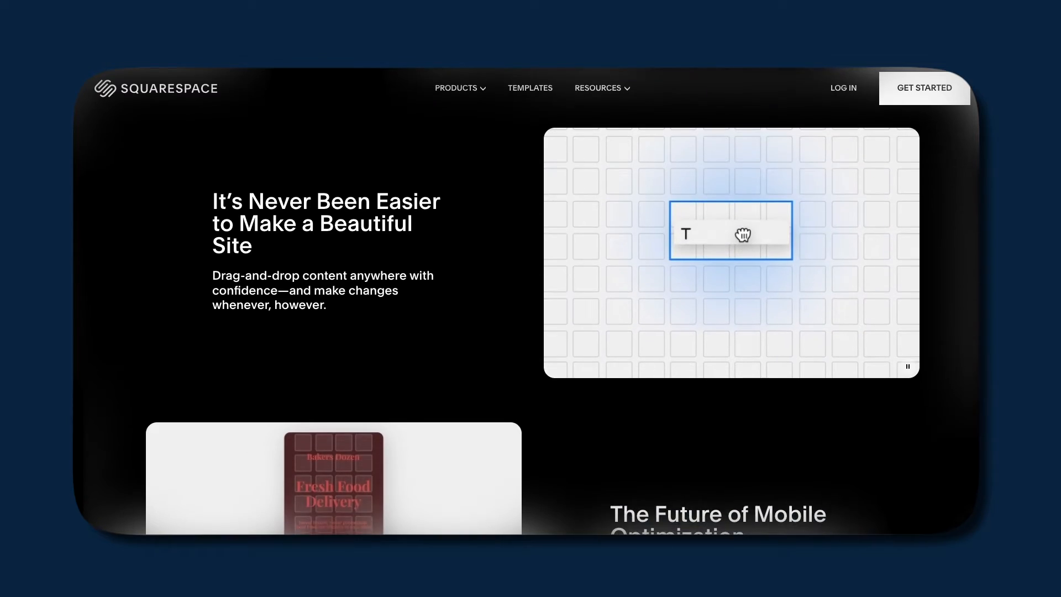
Show Squarespace's template gallery filtered to the 28 Popular Designs templates
click(530, 89)
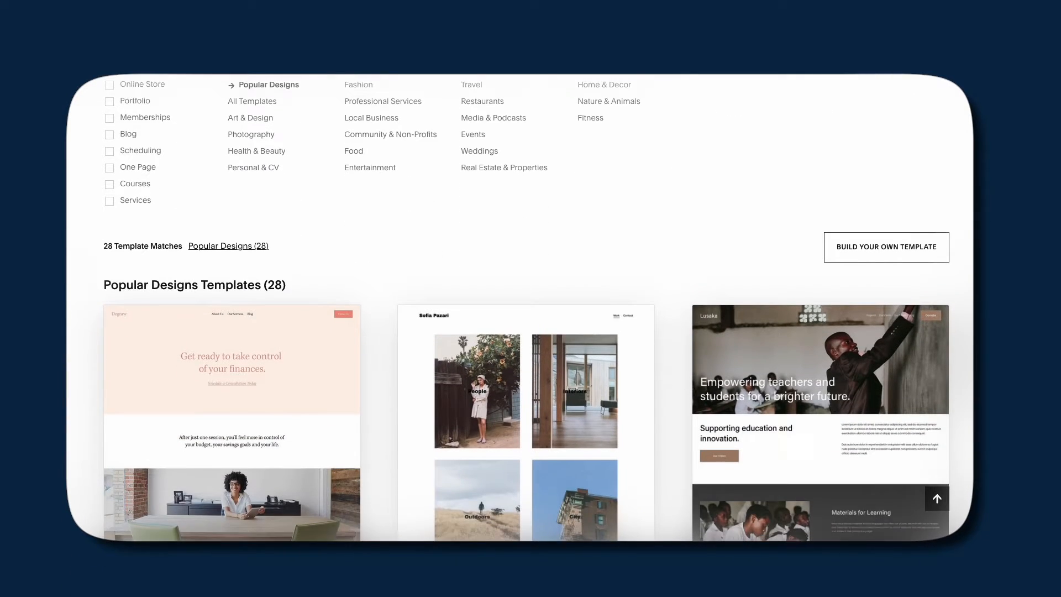